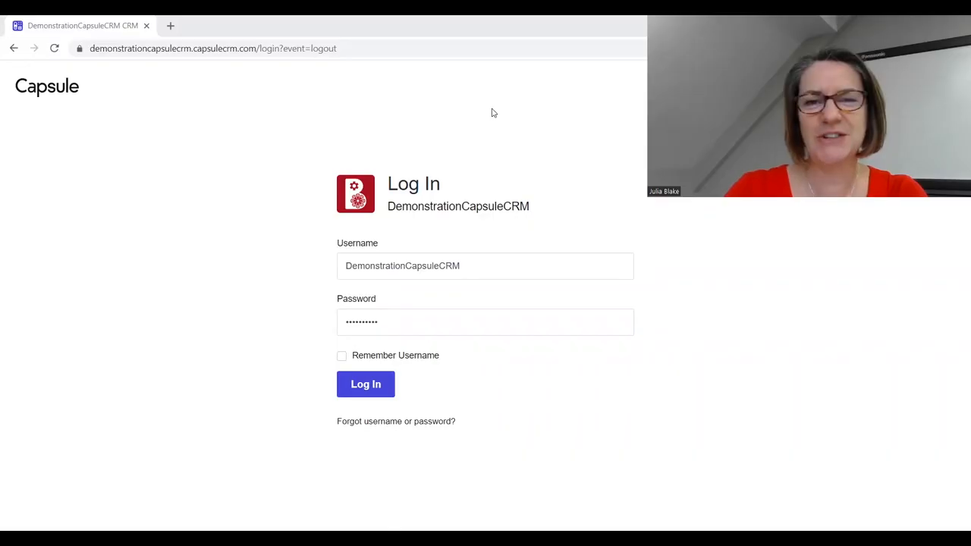
pyautogui.moveTo(489, 132)
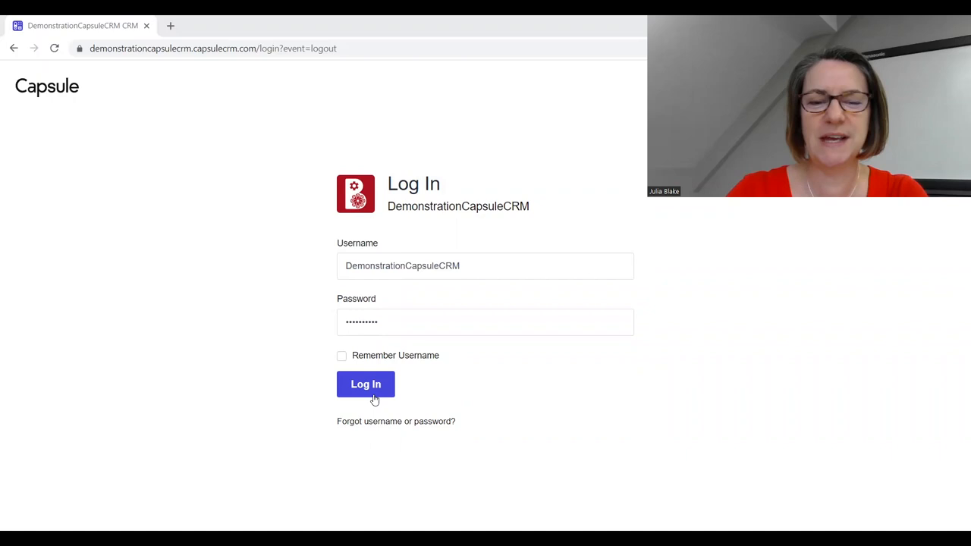
pyautogui.moveTo(445, 371)
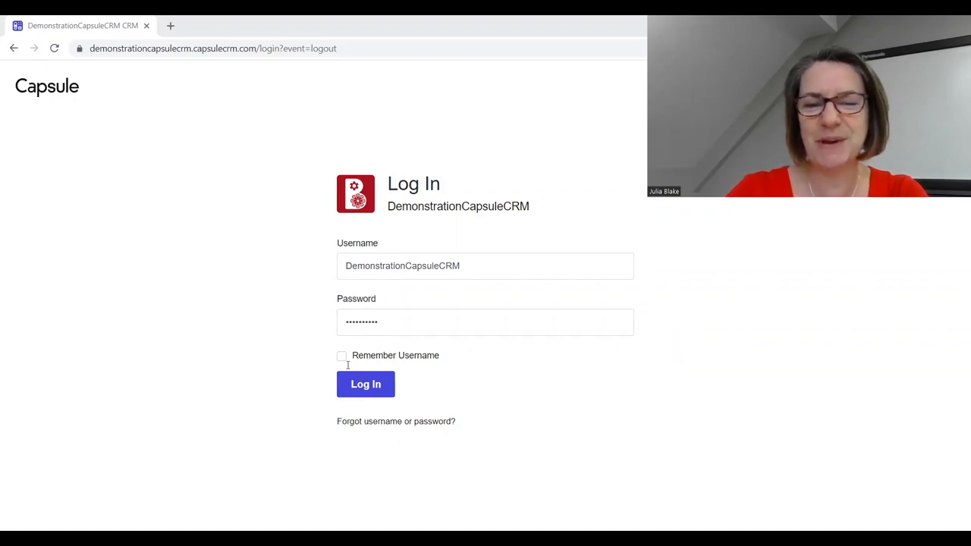
# Submit the filled-in login details for the DemonstrationCapsuleCRM account.
pyautogui.click(365, 383)
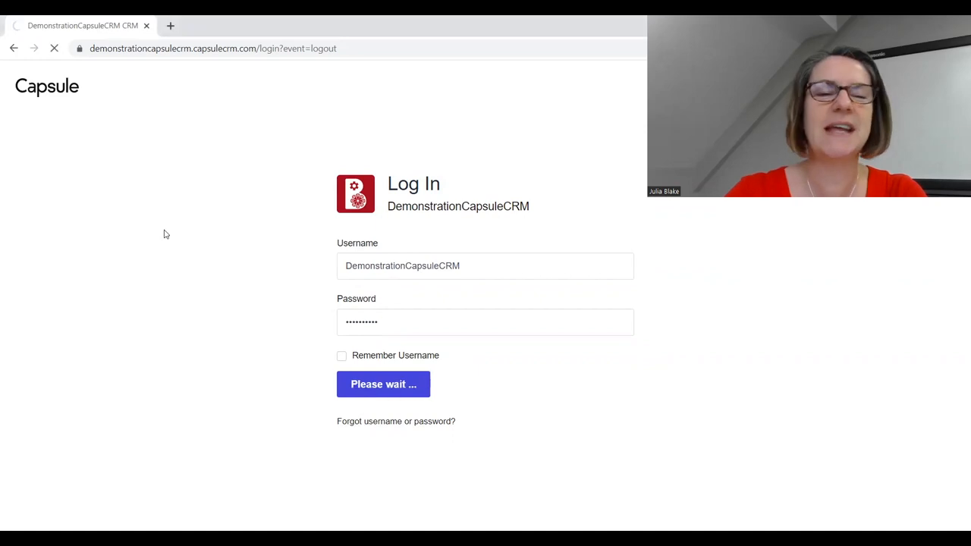
# Complete sign-in and bring up Lucy Lemon's person record at Citrus Lemon.
pyautogui.click(383, 384)
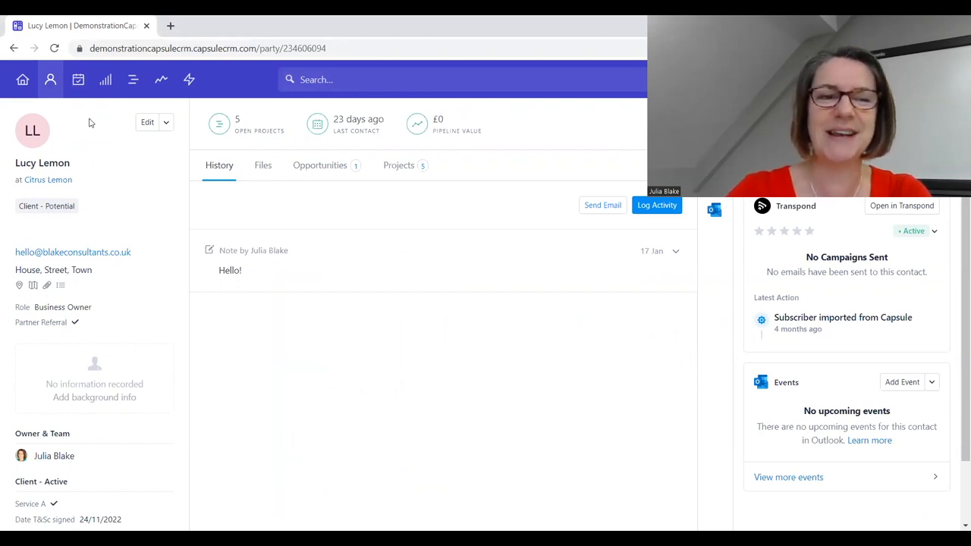
pyautogui.moveTo(425, 147)
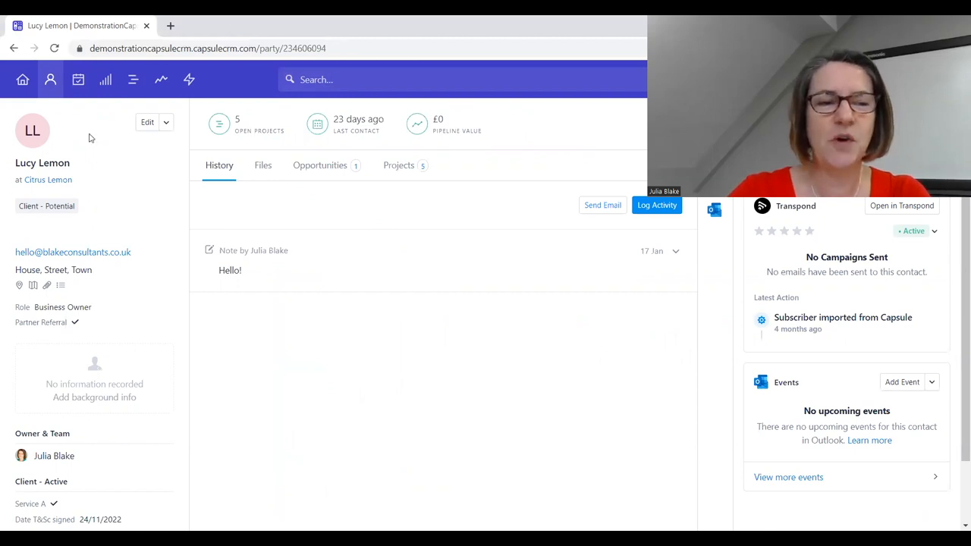
pyautogui.moveTo(84, 152)
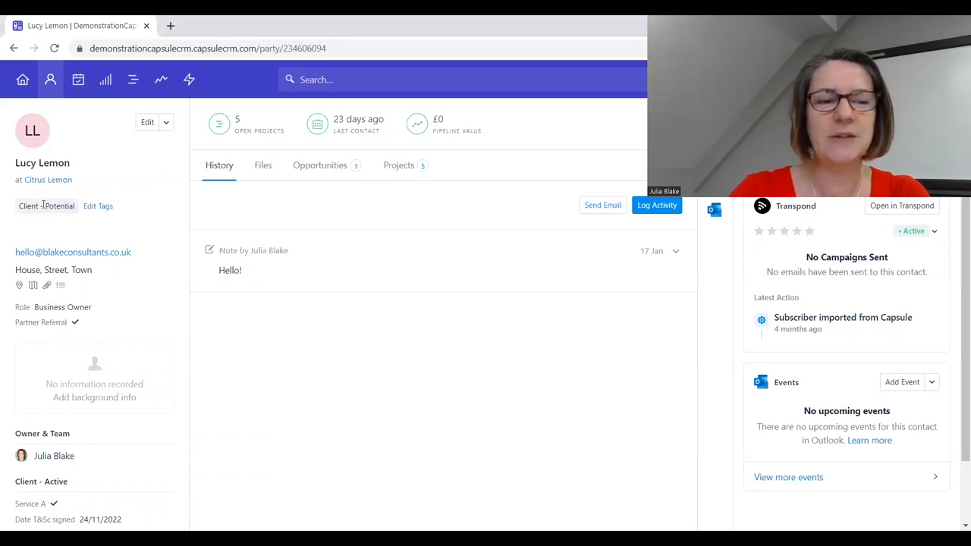
pyautogui.moveTo(49, 214)
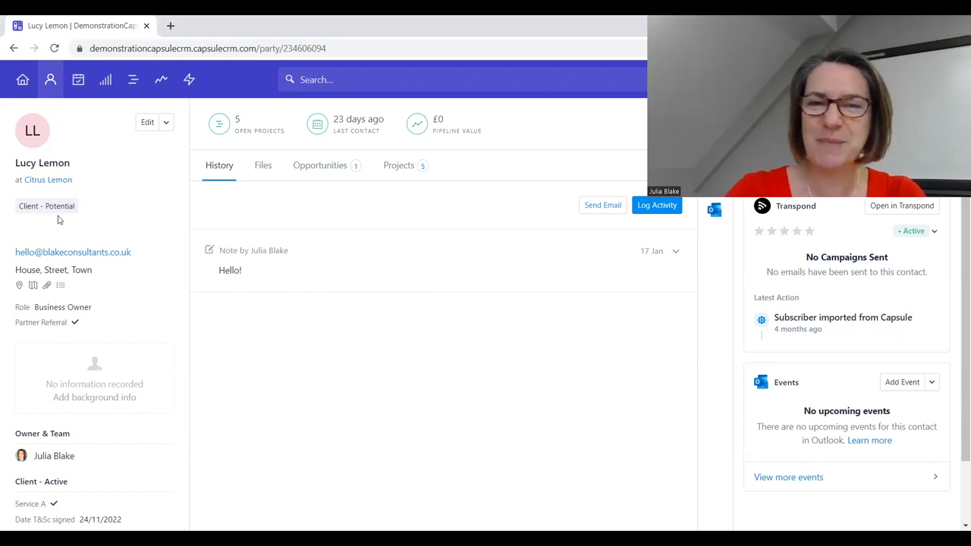
pyautogui.moveTo(56, 216)
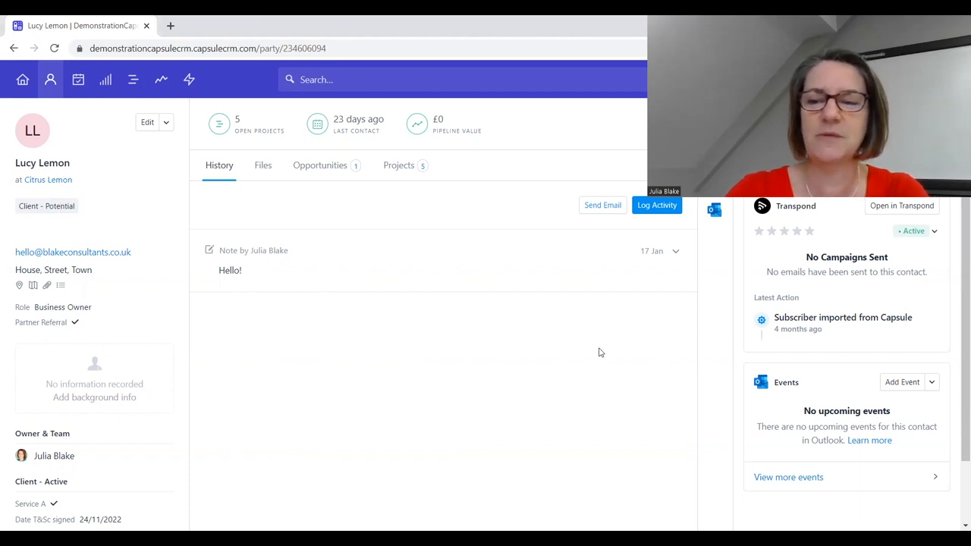
pyautogui.moveTo(97, 169)
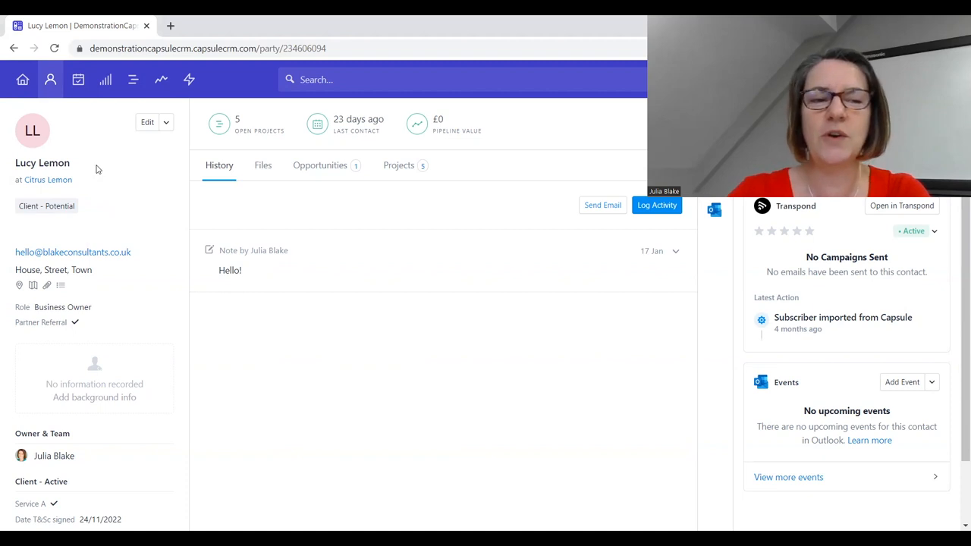
pyautogui.moveTo(190, 216)
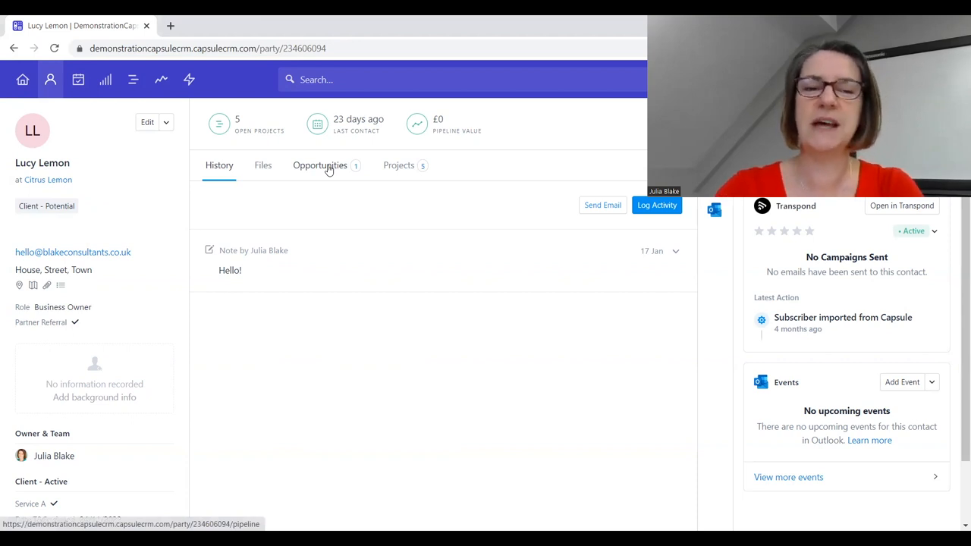
pyautogui.click(319, 166)
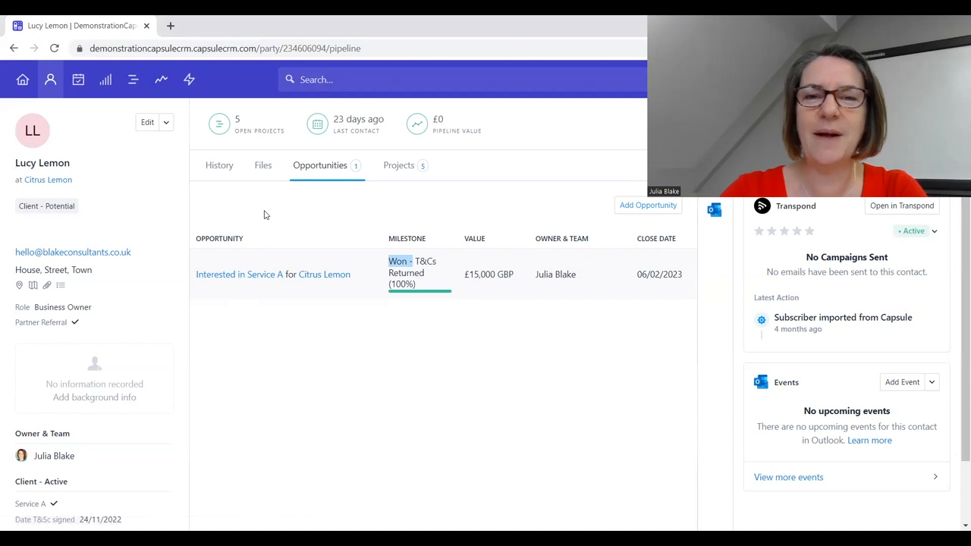
pyautogui.moveTo(276, 348)
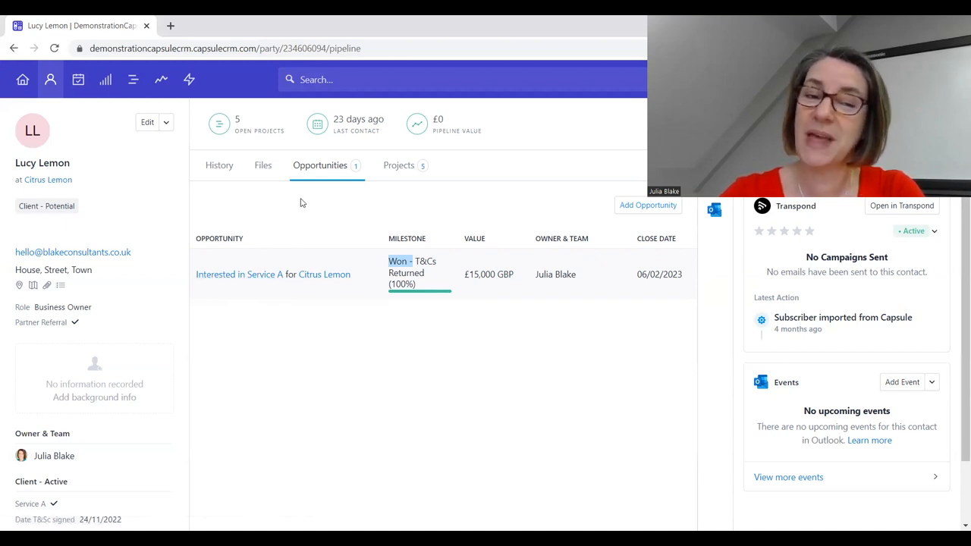
pyautogui.moveTo(287, 224)
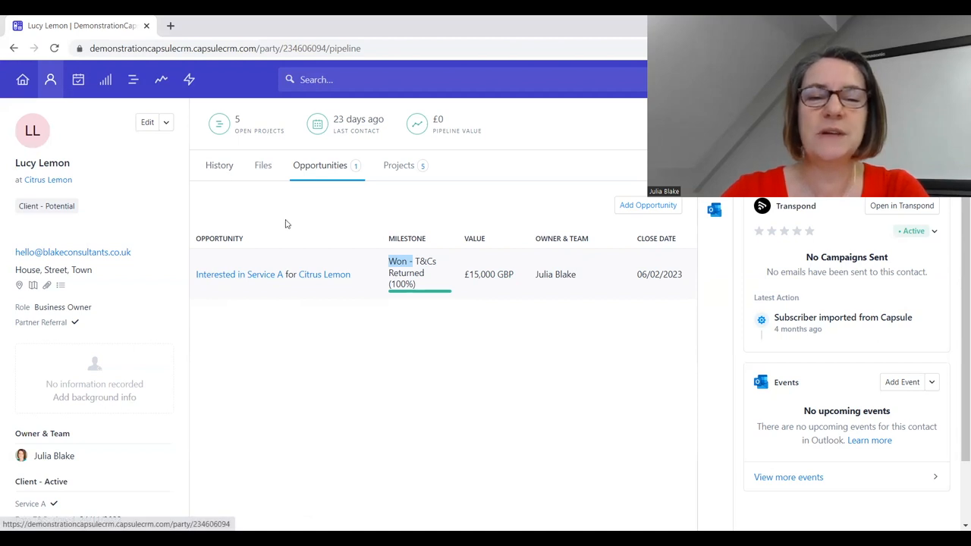
pyautogui.click(220, 165)
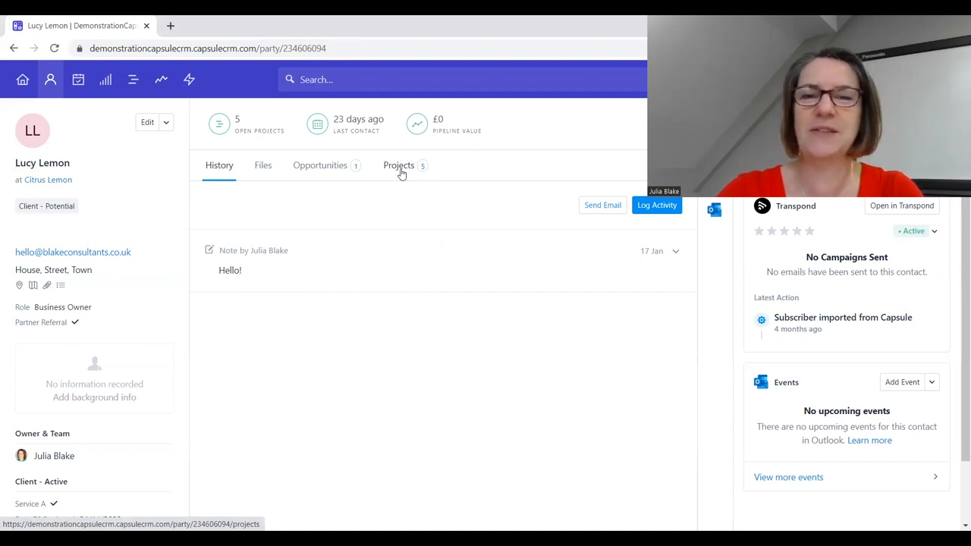
pyautogui.click(398, 165)
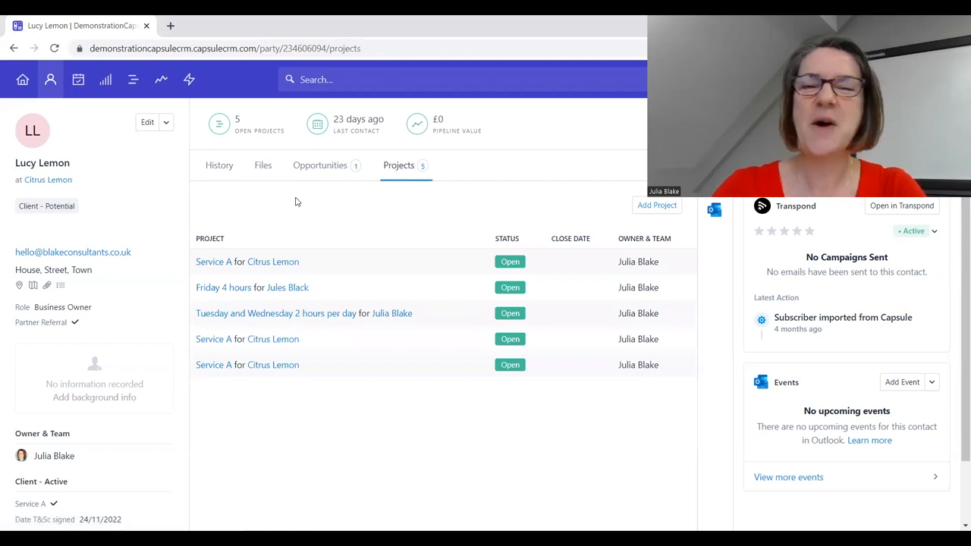
pyautogui.moveTo(222, 203)
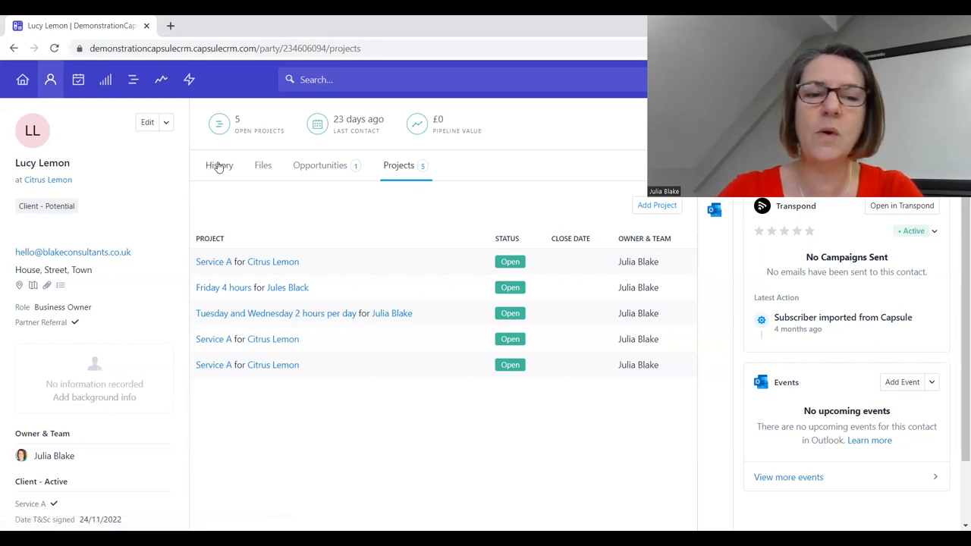
pyautogui.moveTo(292, 201)
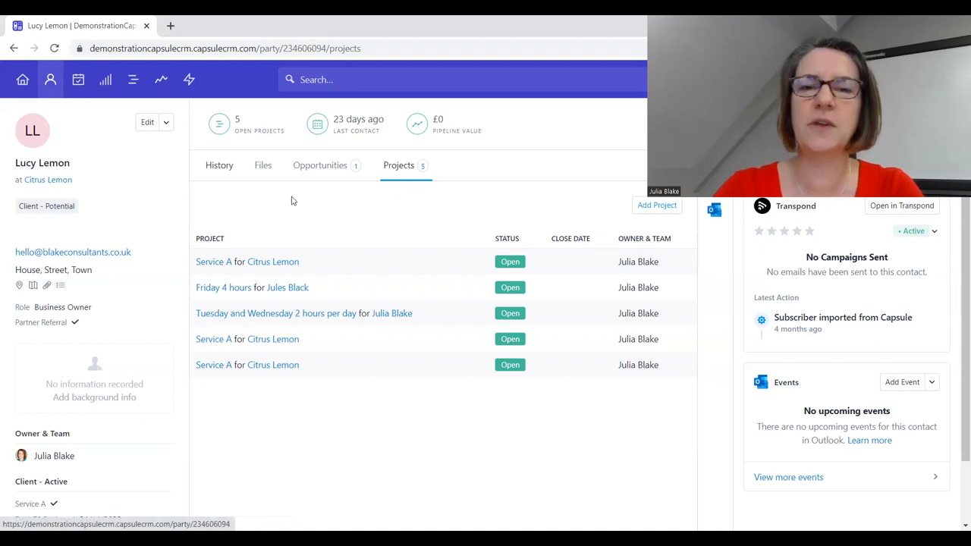
pyautogui.click(219, 165)
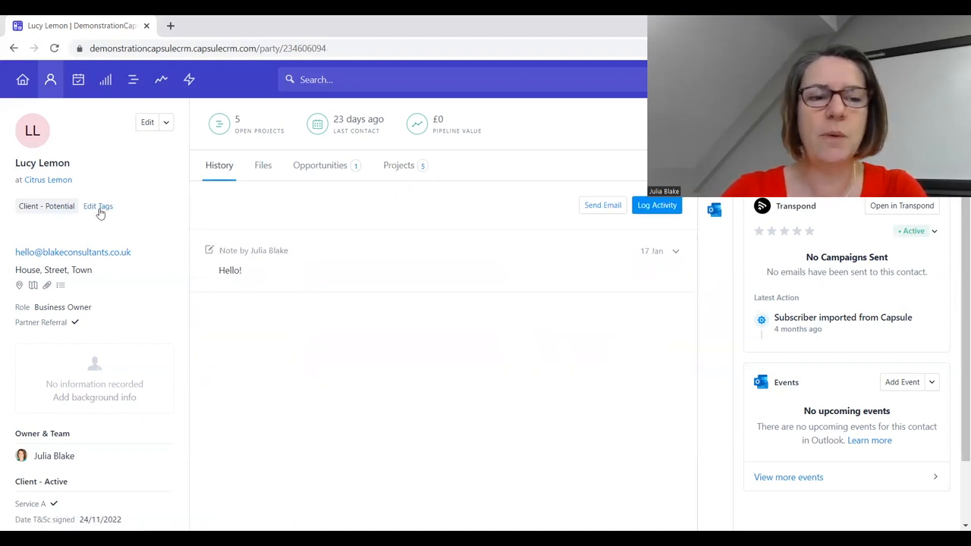
# Add the Client - Active tag to Lucy Lemon with Service A and T&Cs signed 09/02/2023.
pyautogui.click(98, 206)
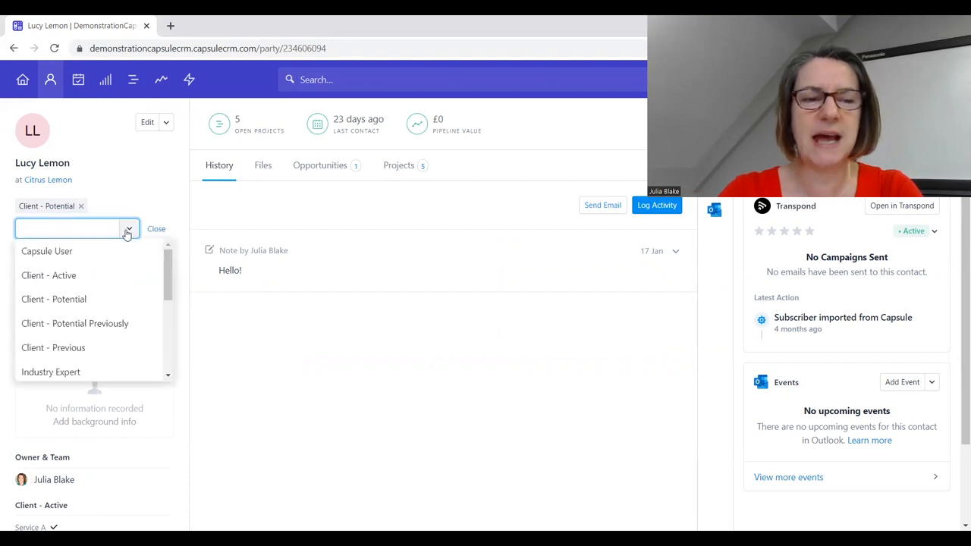
pyautogui.click(48, 275)
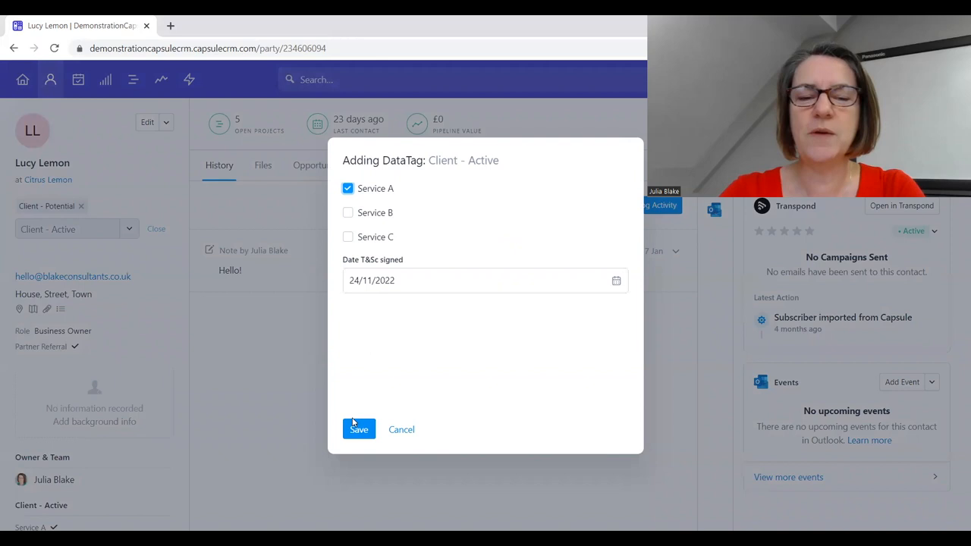
pyautogui.click(482, 280)
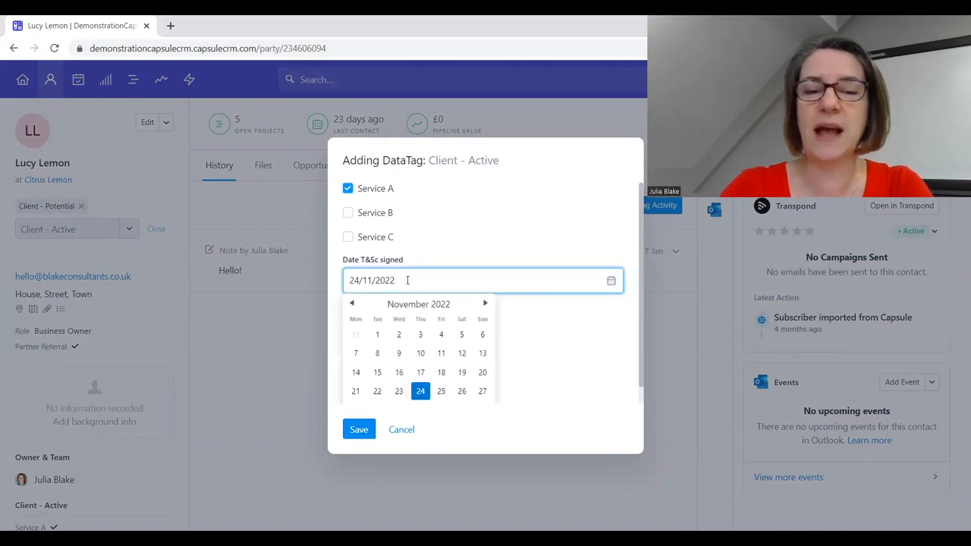
pyautogui.moveTo(444, 231)
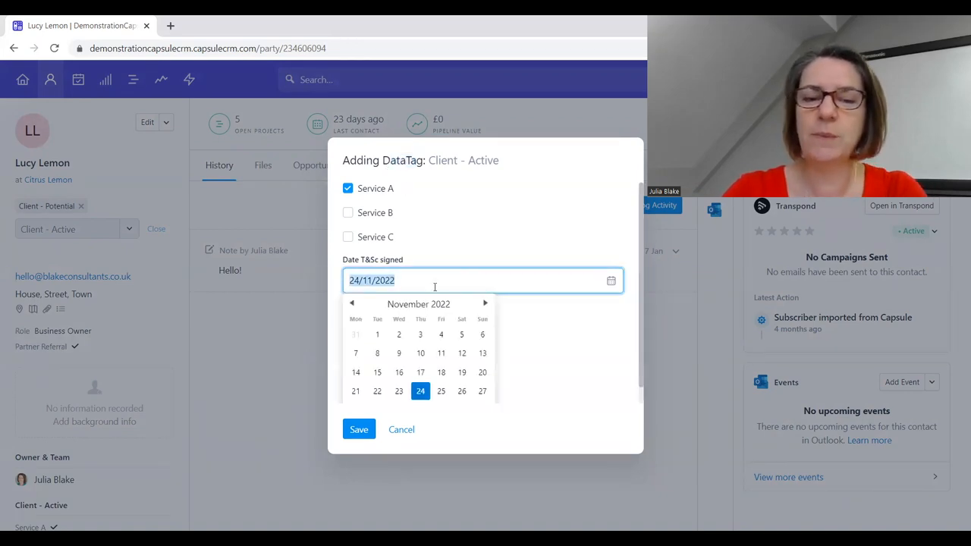
pyautogui.click(484, 303)
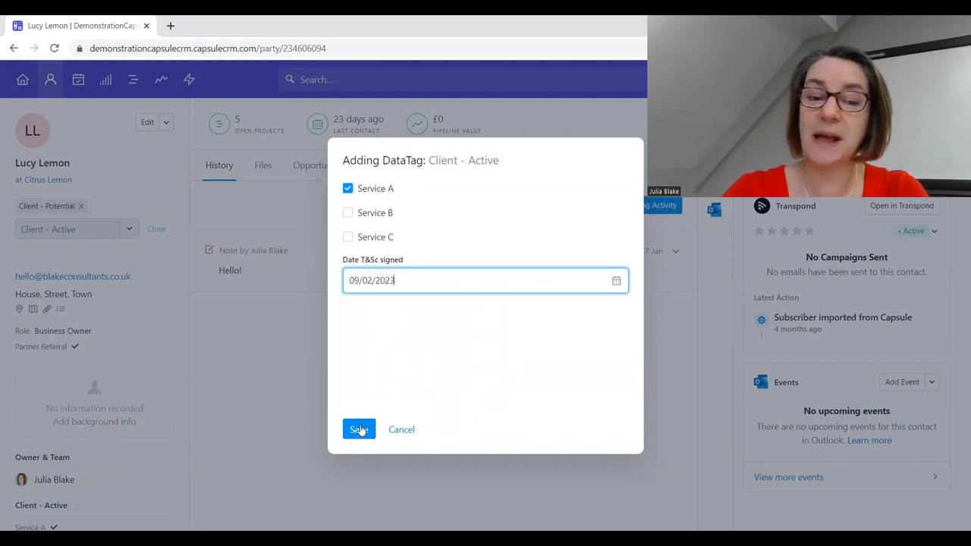
pyautogui.click(358, 429)
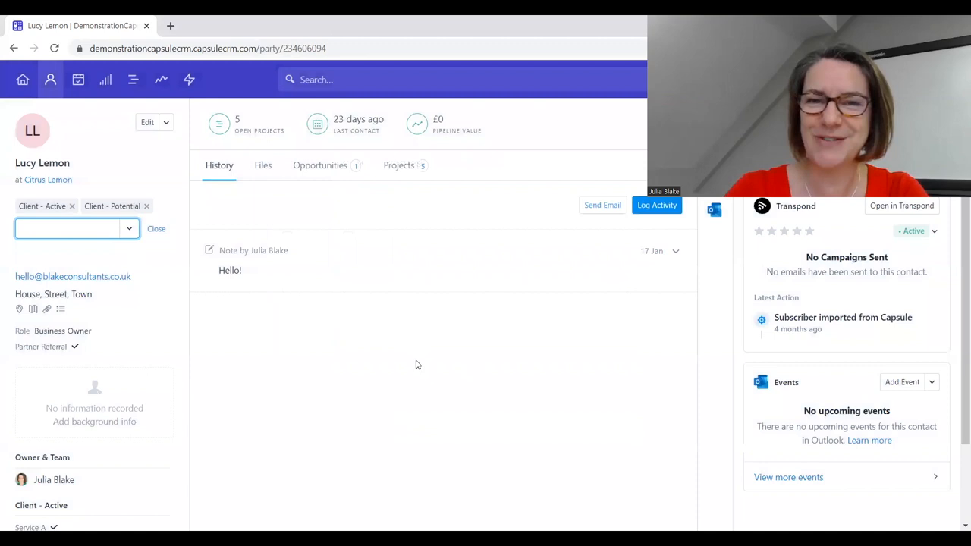
pyautogui.moveTo(389, 383)
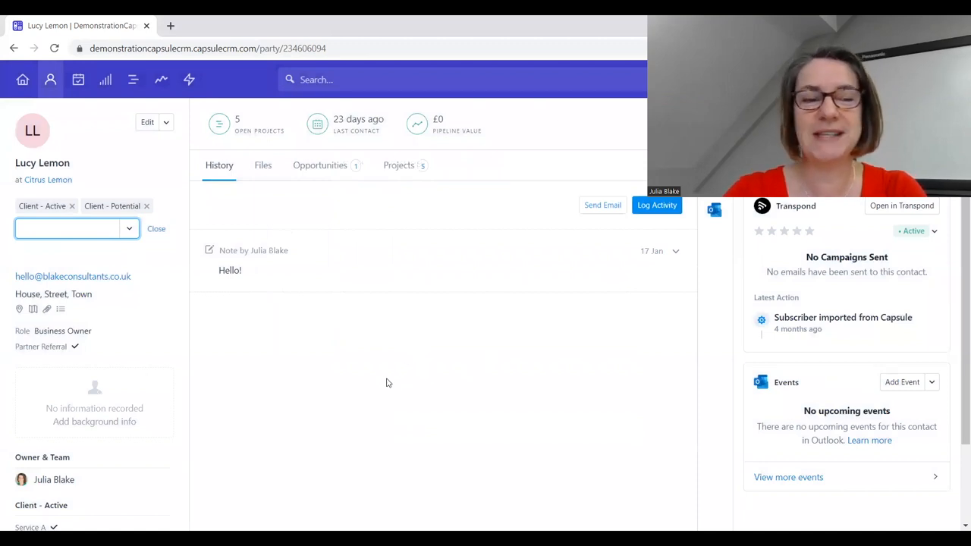
pyautogui.moveTo(156, 180)
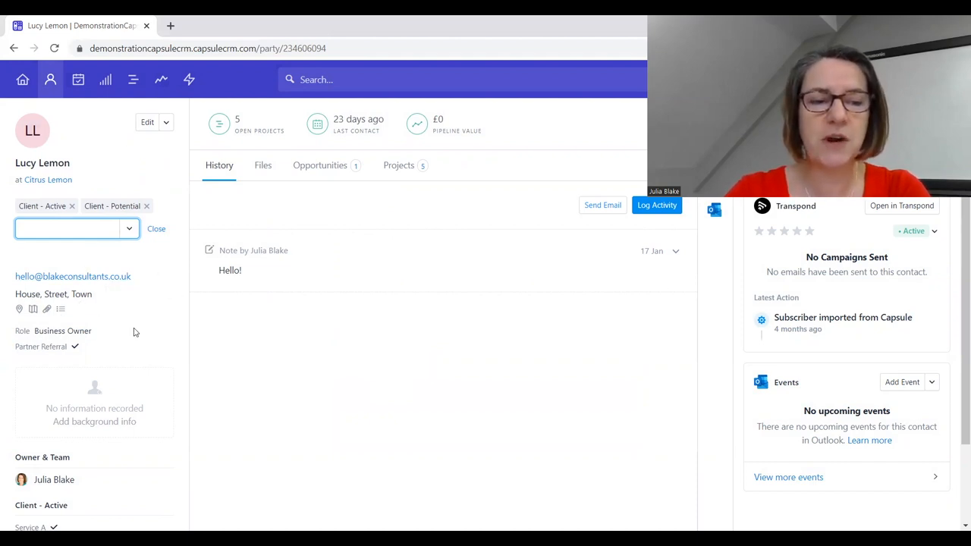
pyautogui.scroll(-3)
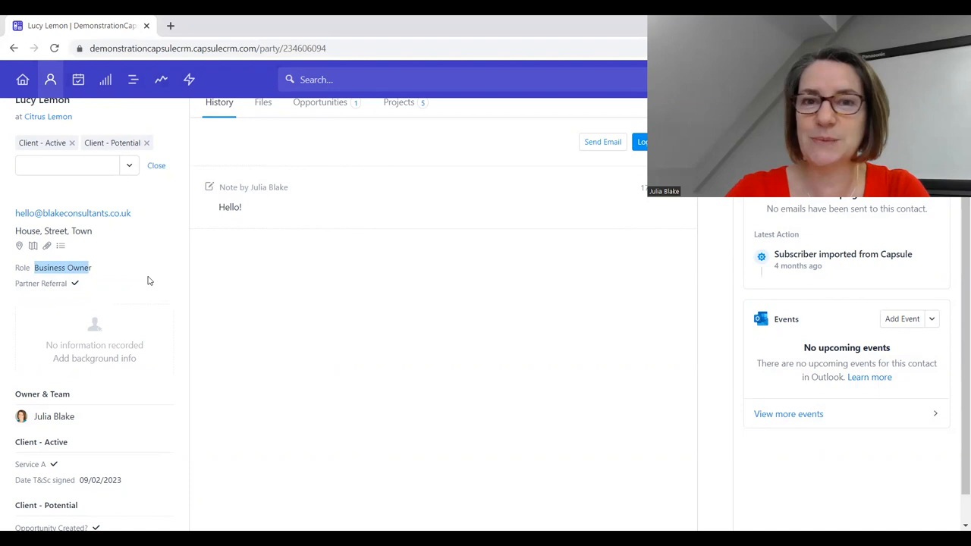
pyautogui.click(62, 267)
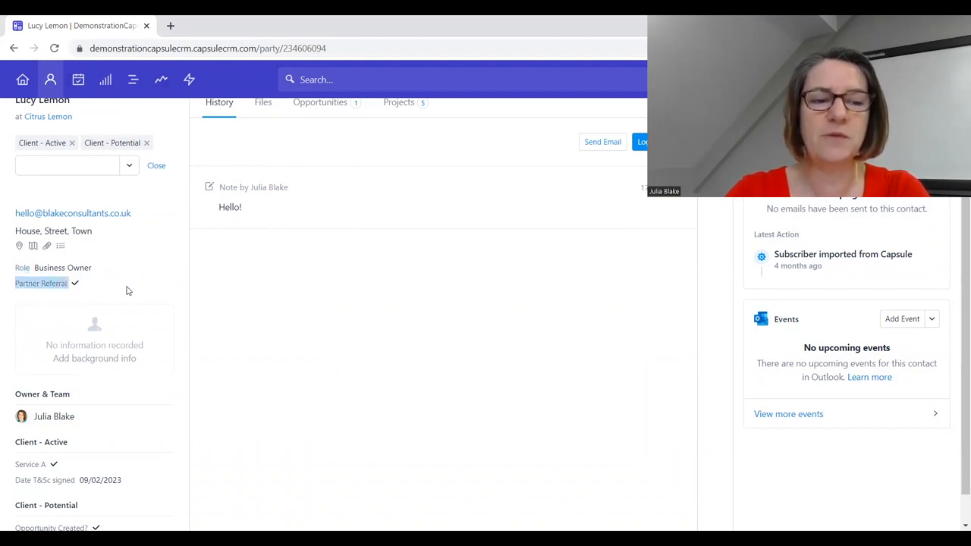
pyautogui.scroll(-3)
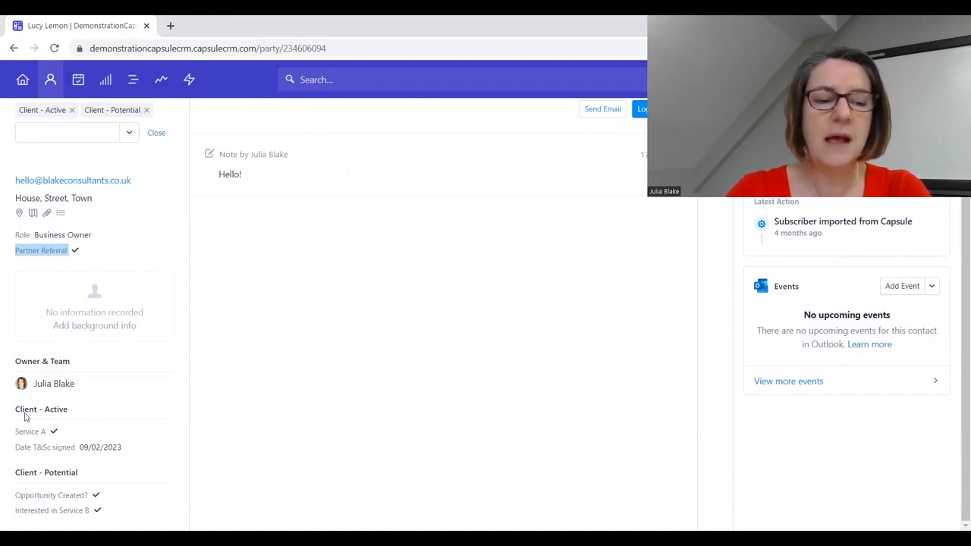
pyautogui.moveTo(31, 482)
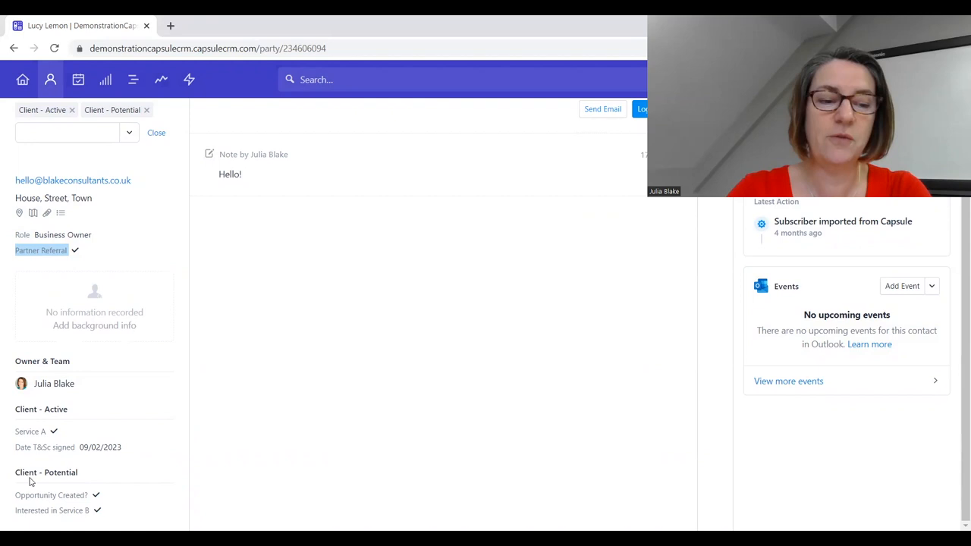
pyautogui.moveTo(62, 484)
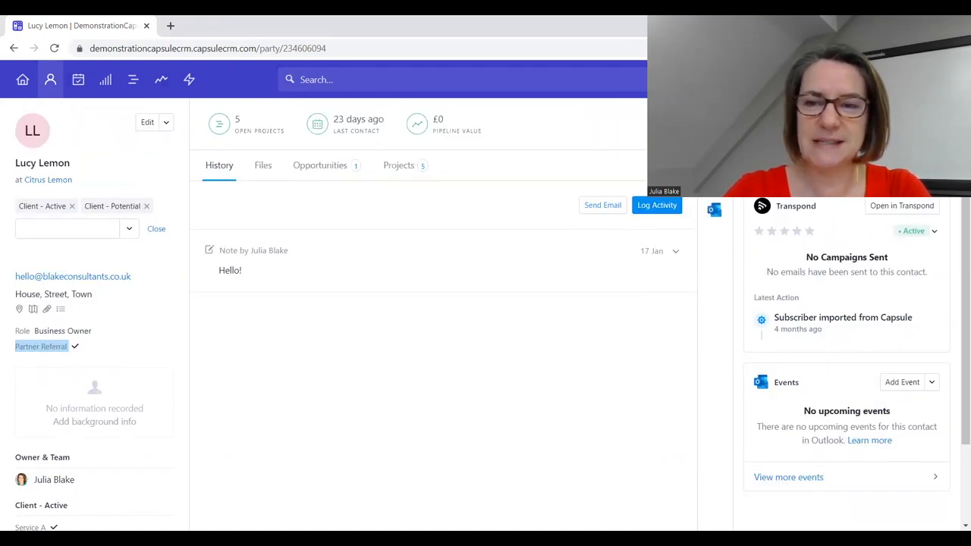
pyautogui.moveTo(521, 152)
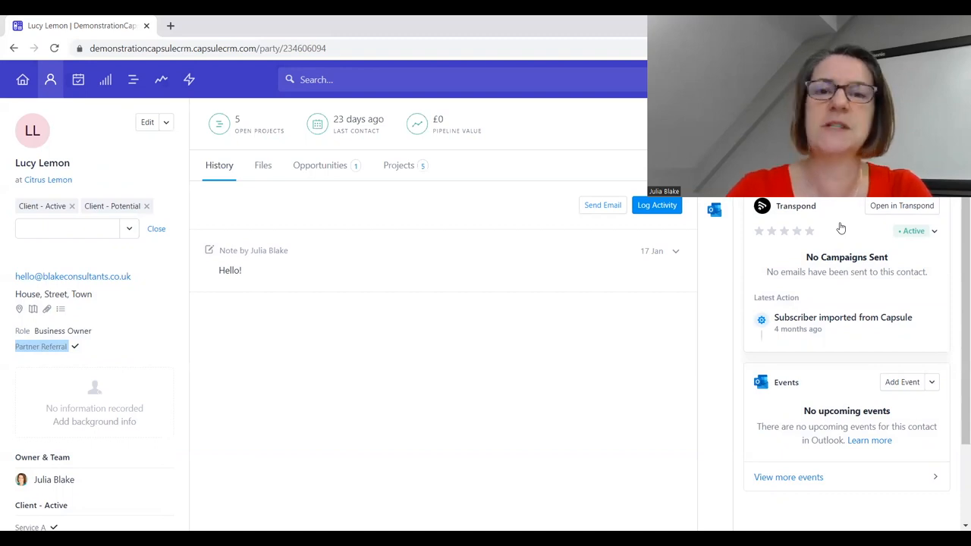
pyautogui.moveTo(849, 224)
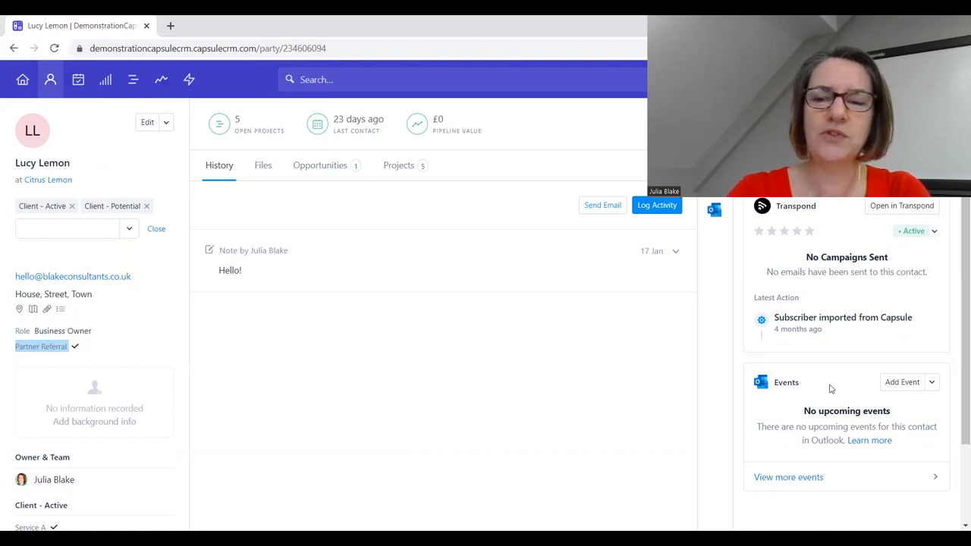
pyautogui.moveTo(789, 392)
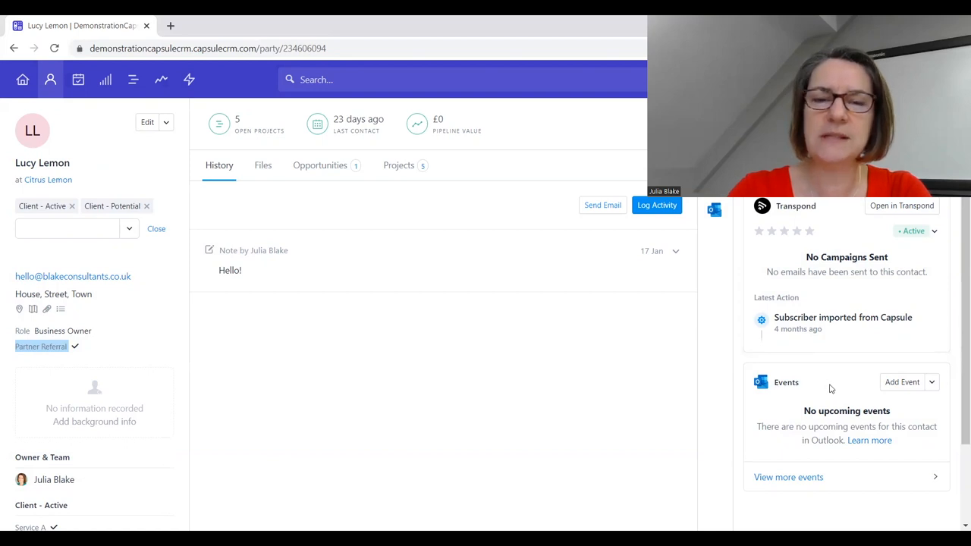
pyautogui.moveTo(841, 395)
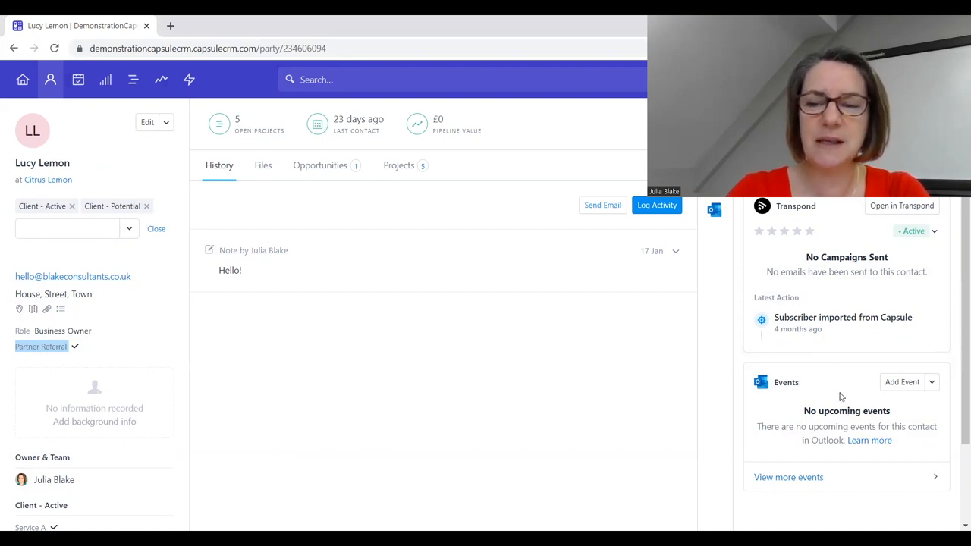
pyautogui.moveTo(902, 381)
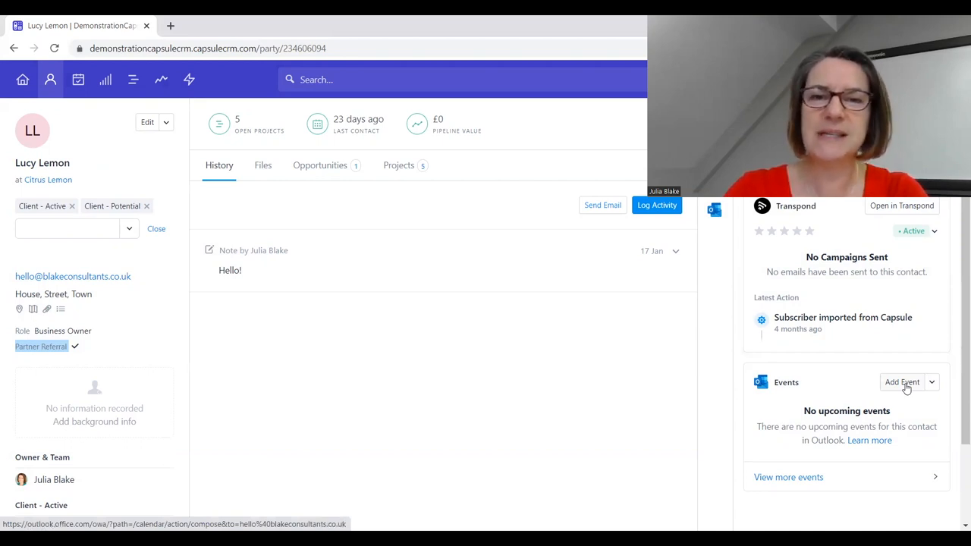
pyautogui.moveTo(489, 258)
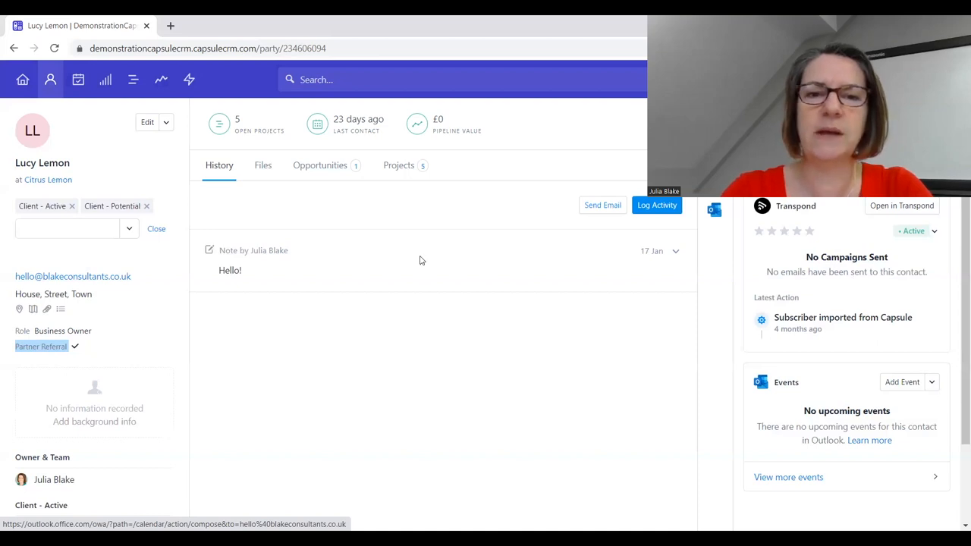
pyautogui.moveTo(402, 209)
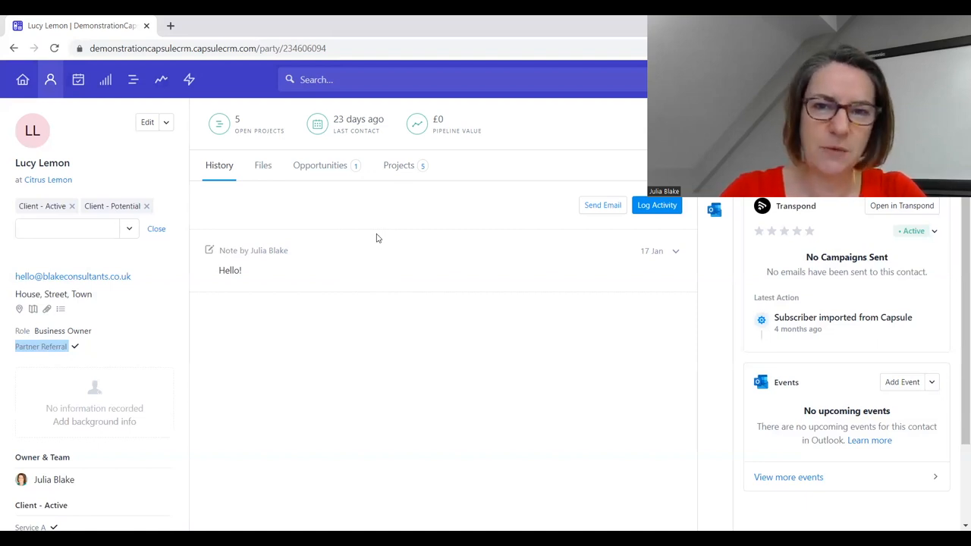
pyautogui.moveTo(405, 218)
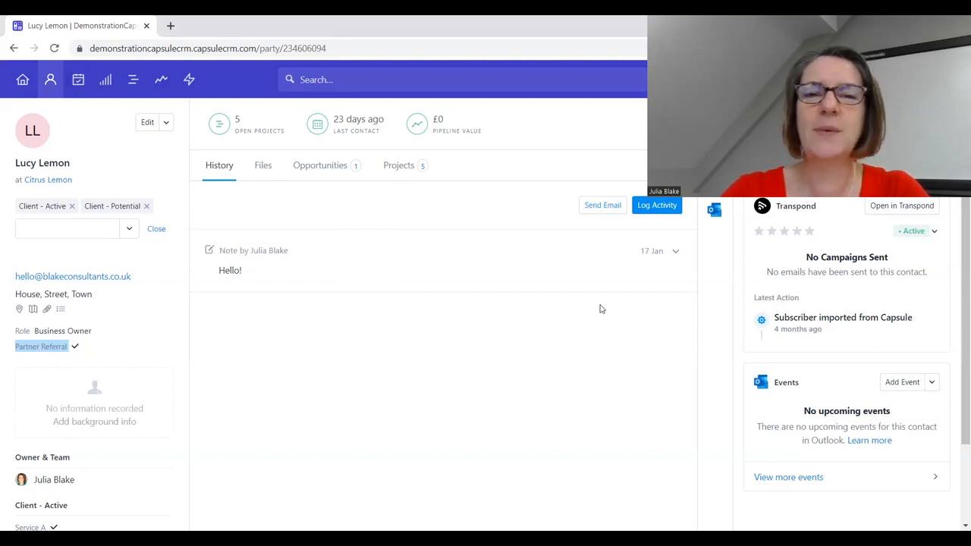
pyautogui.moveTo(553, 199)
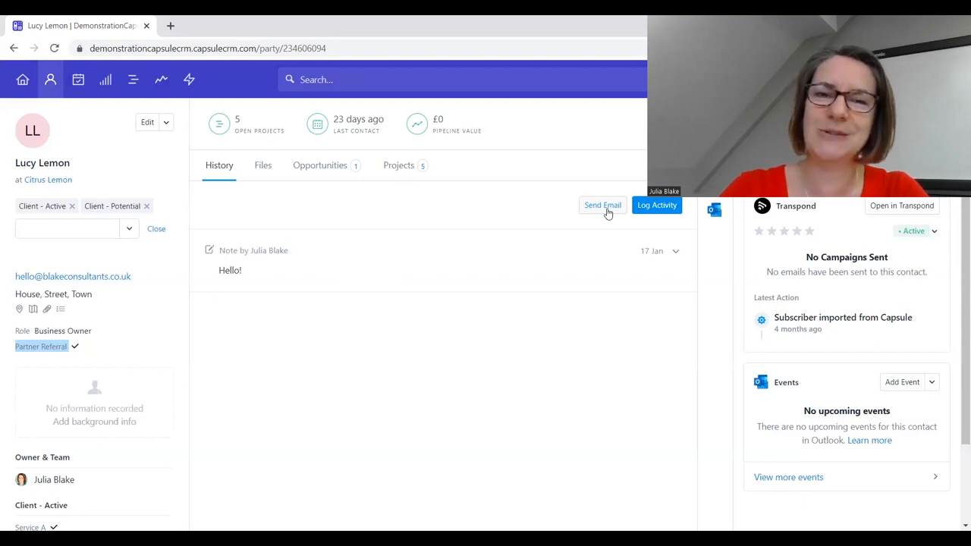
pyautogui.moveTo(393, 202)
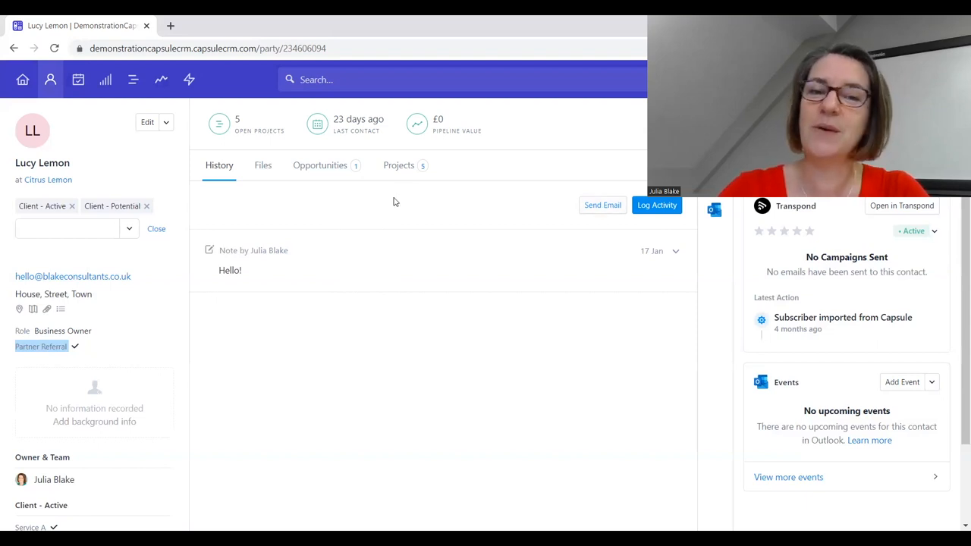
pyautogui.moveTo(483, 168)
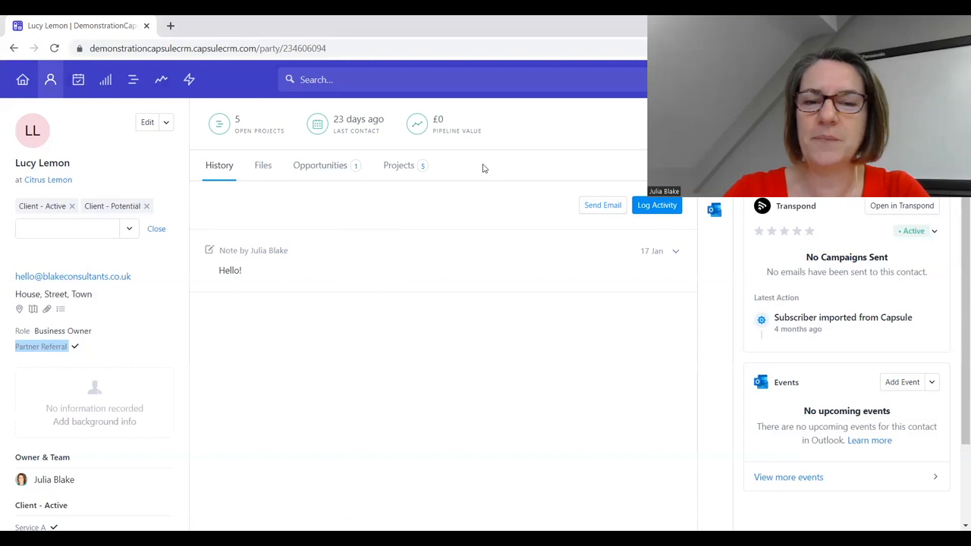
pyautogui.moveTo(421, 211)
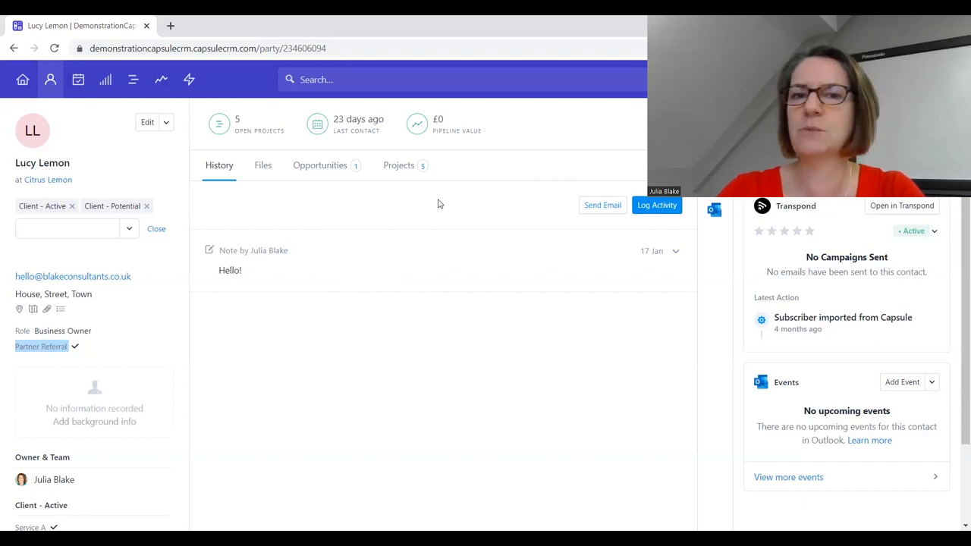
pyautogui.moveTo(89, 181)
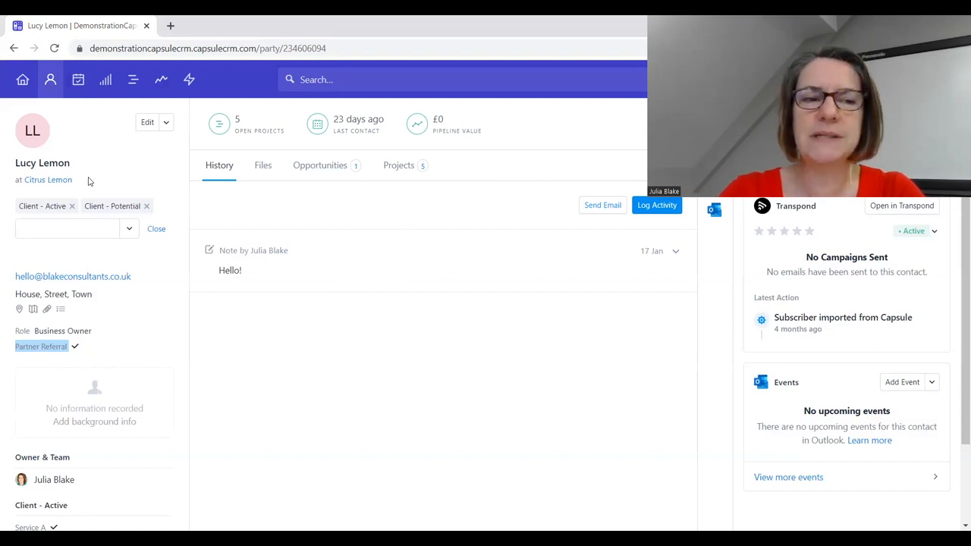
pyautogui.moveTo(47, 180)
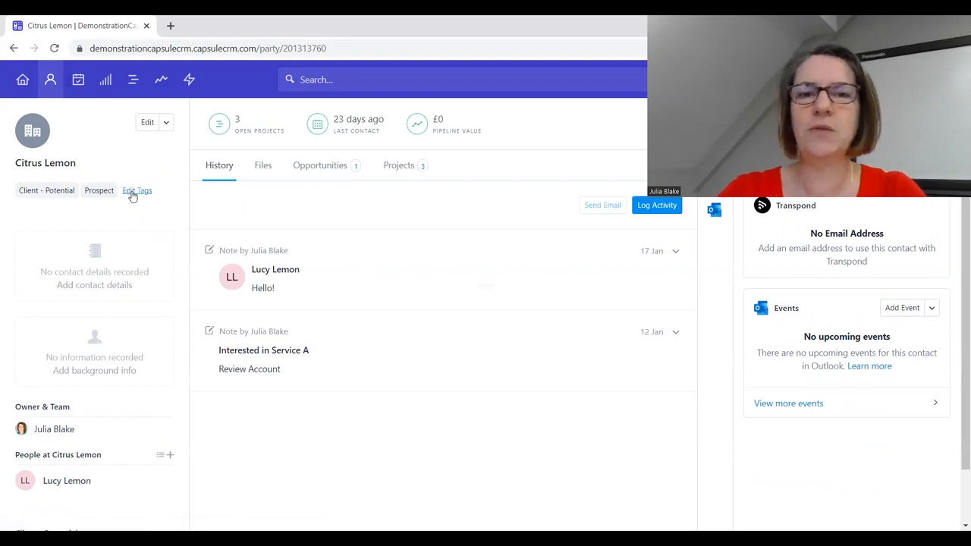
# Delete the Prospect tag from Citrus Lemon's tag list.
pyautogui.click(138, 191)
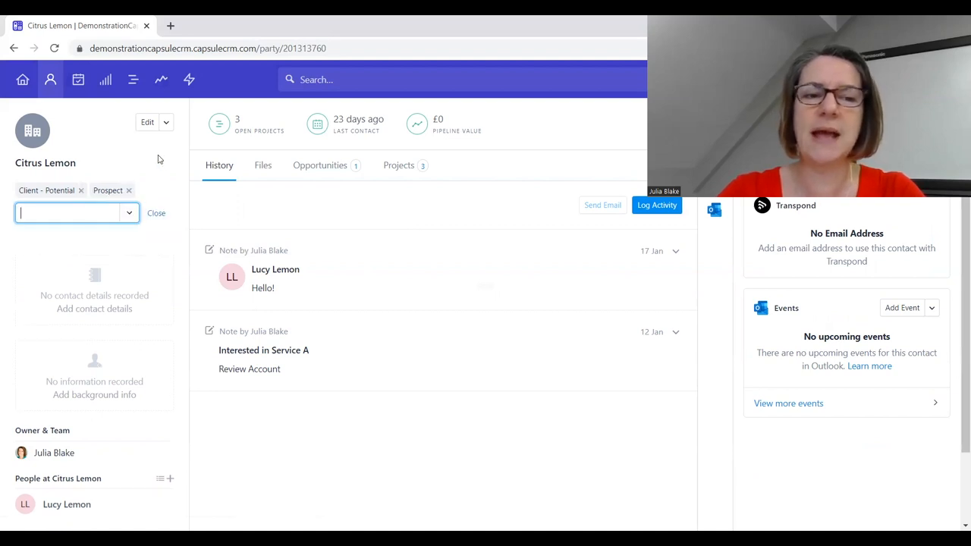
pyautogui.click(129, 191)
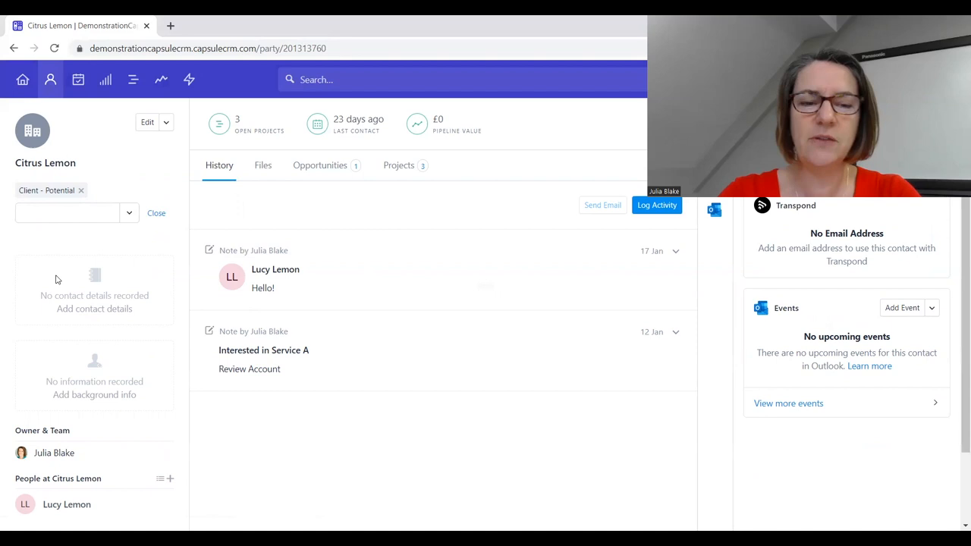
pyautogui.scroll(-3)
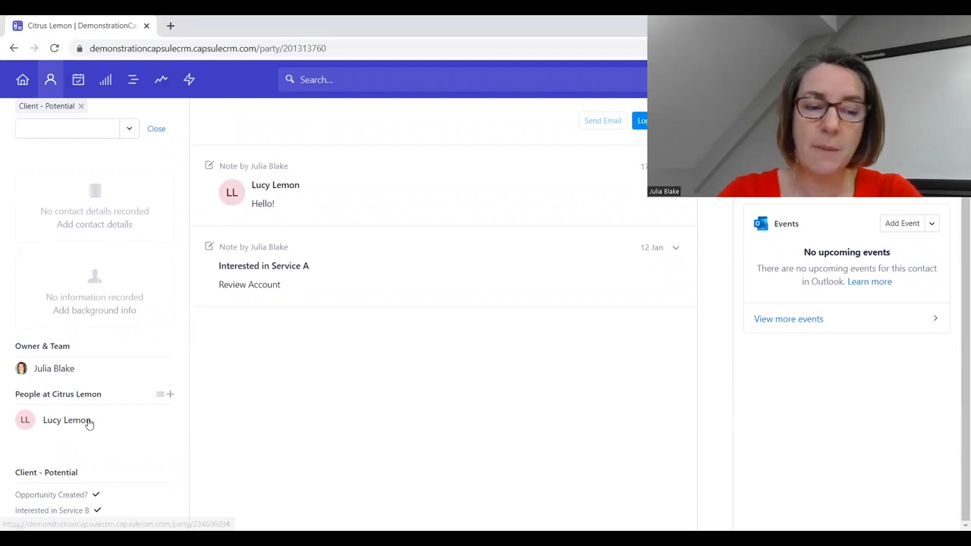
pyautogui.moveTo(160, 394)
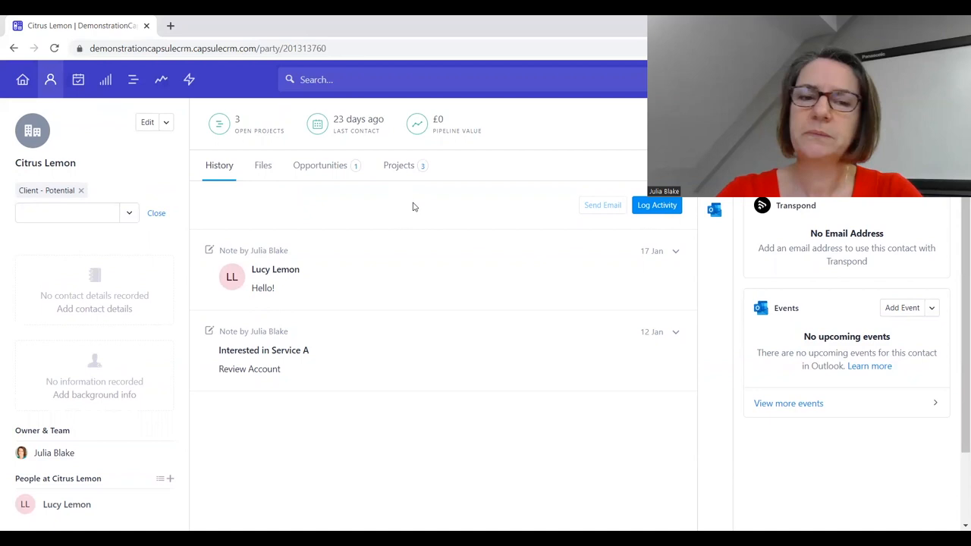
pyautogui.moveTo(389, 219)
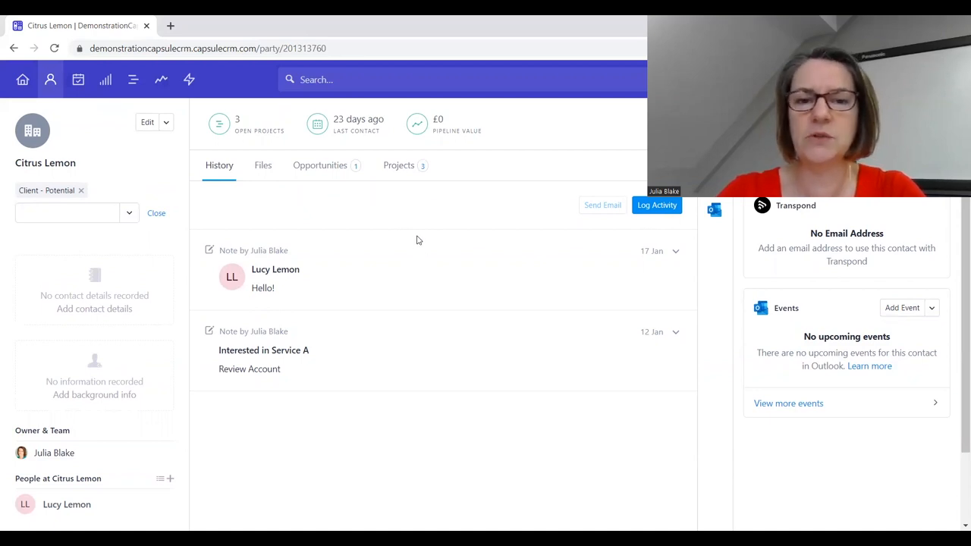
pyautogui.moveTo(436, 214)
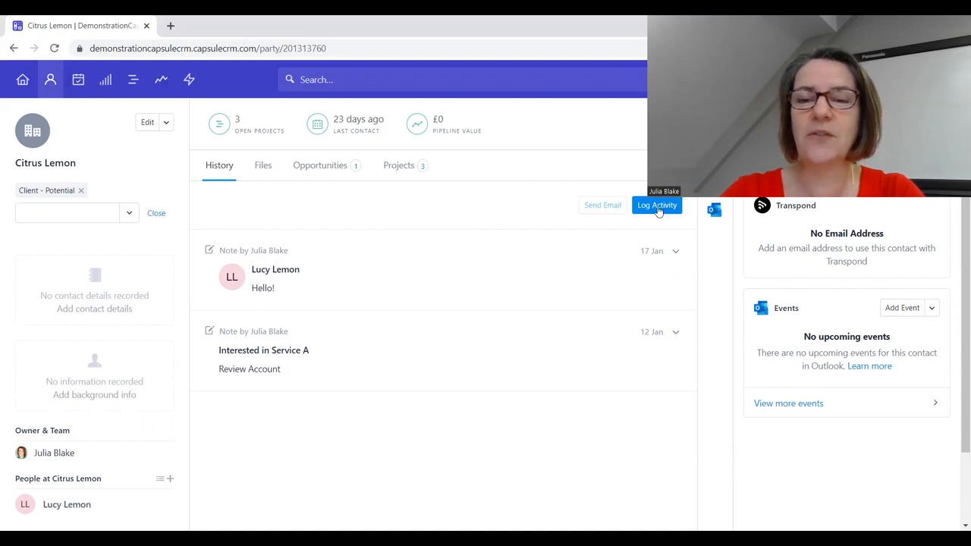
pyautogui.click(656, 205)
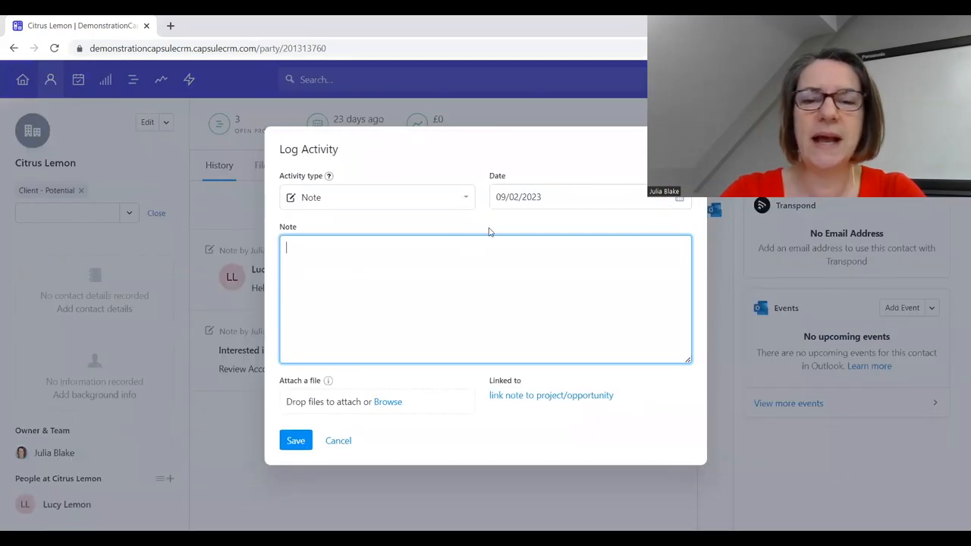
pyautogui.click(377, 197)
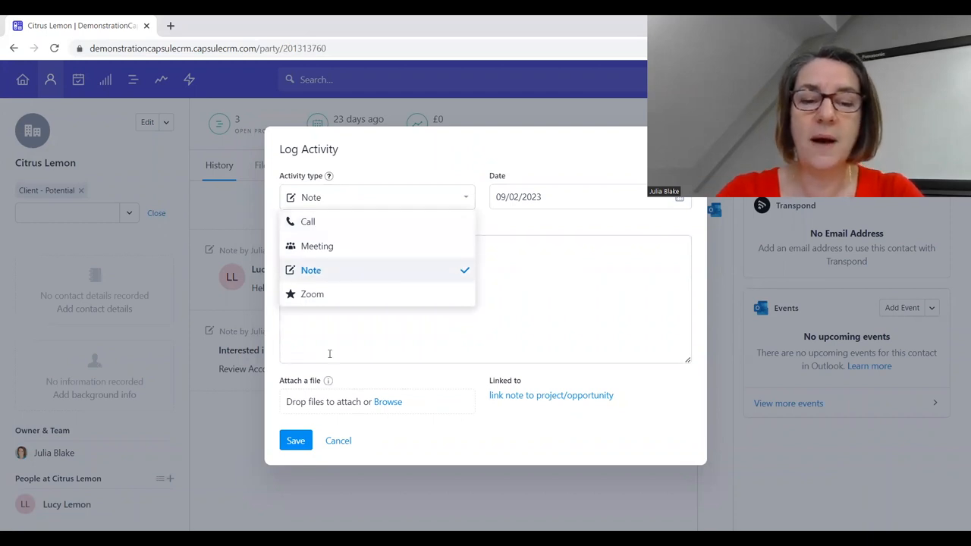
pyautogui.click(338, 441)
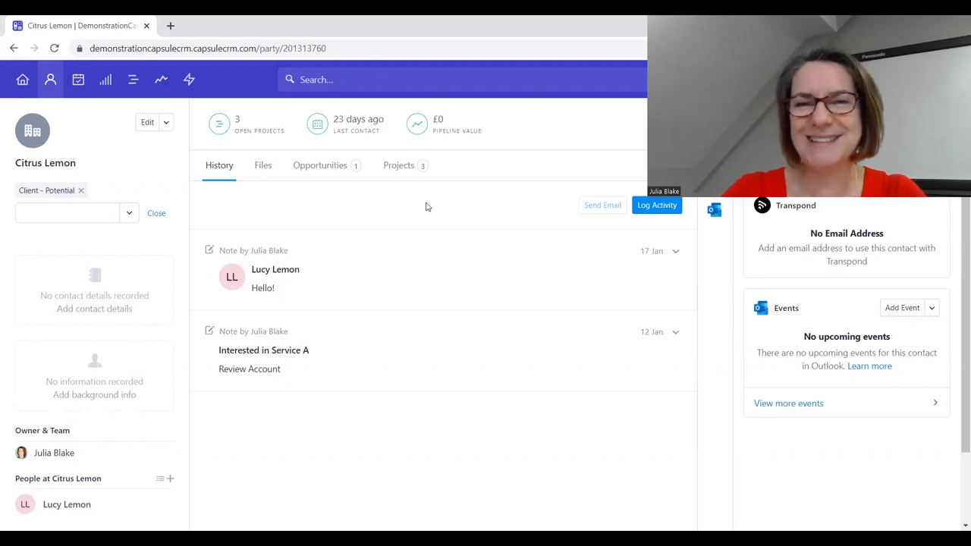
pyautogui.moveTo(405, 214)
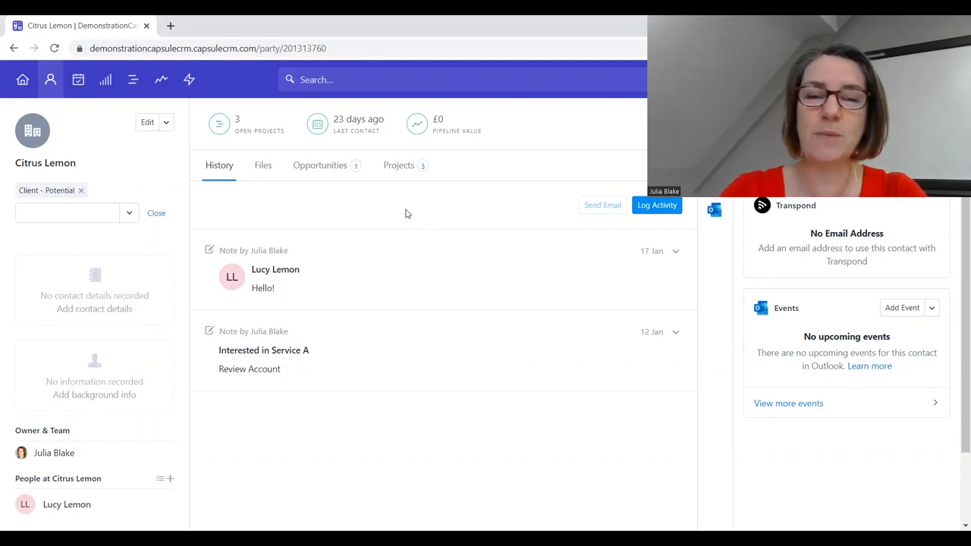
pyautogui.moveTo(449, 196)
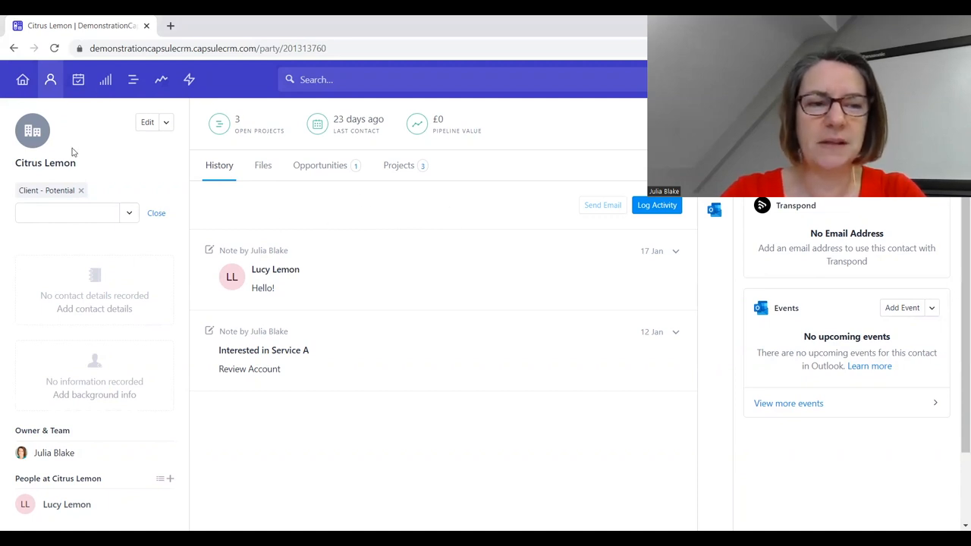
pyautogui.moveTo(50, 80)
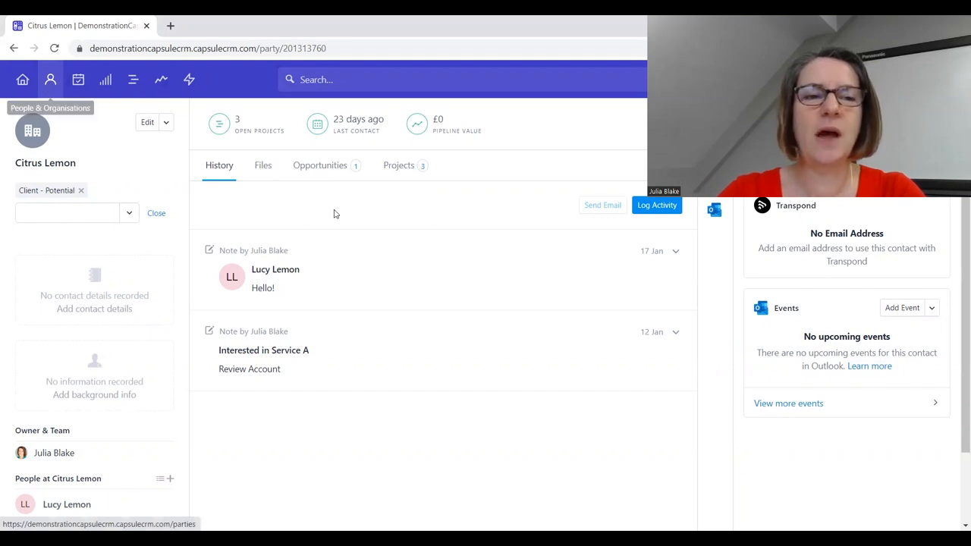
pyautogui.moveTo(105, 79)
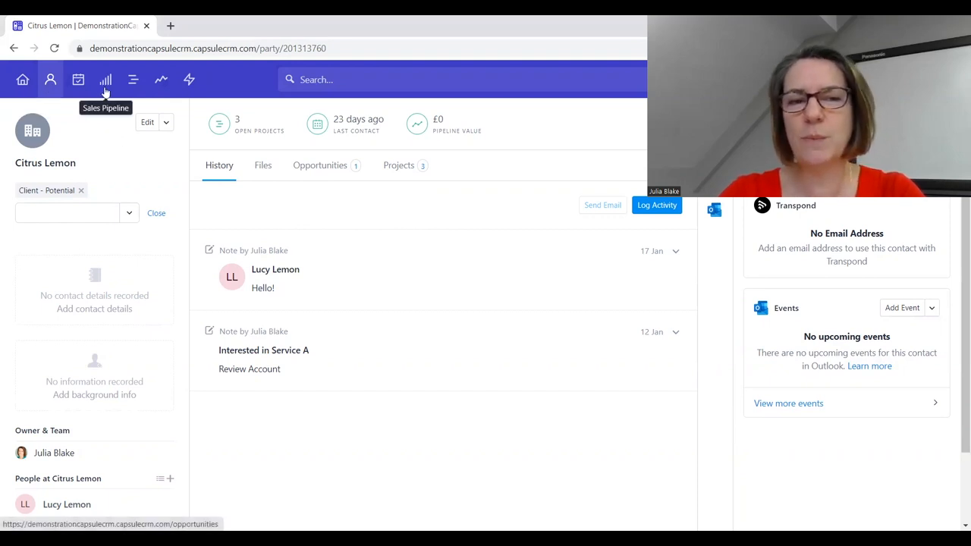
pyautogui.moveTo(133, 78)
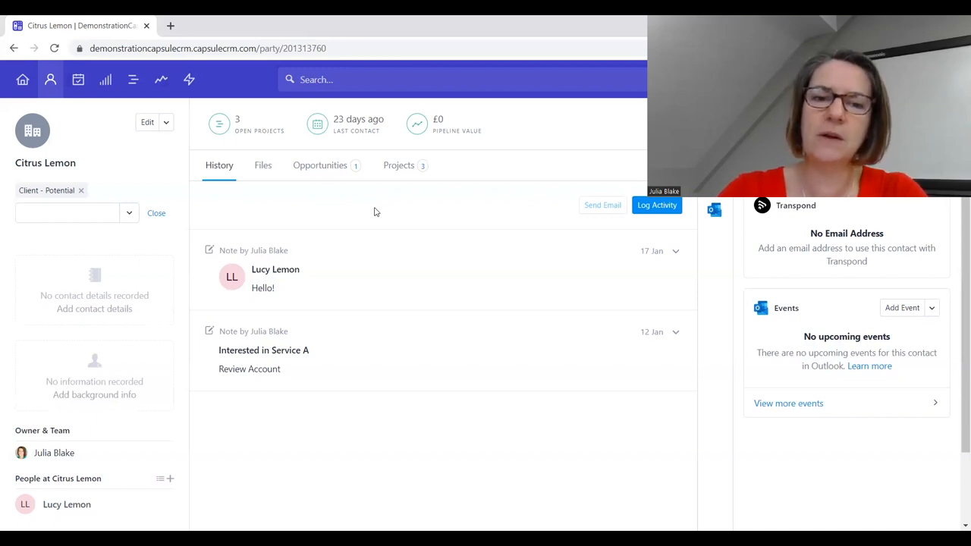
pyautogui.moveTo(367, 209)
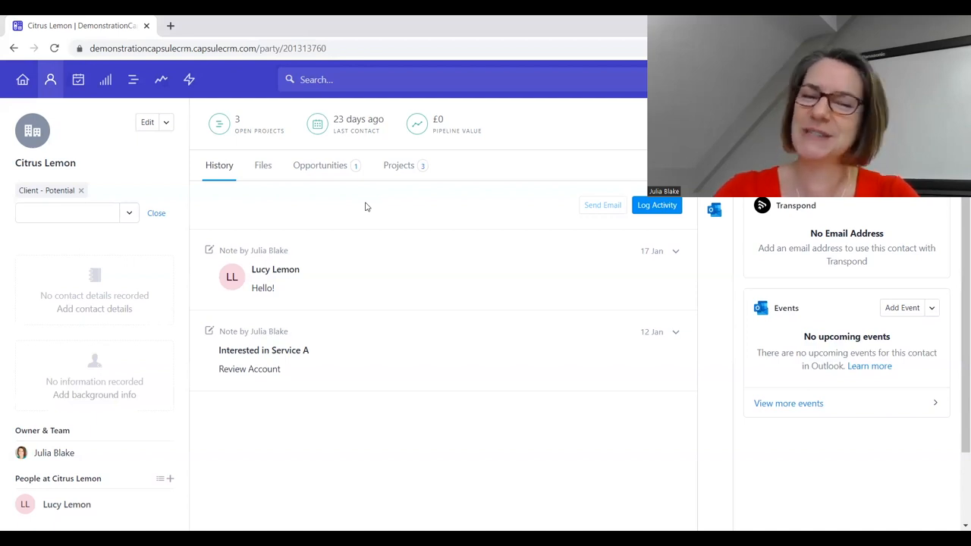
pyautogui.moveTo(425, 212)
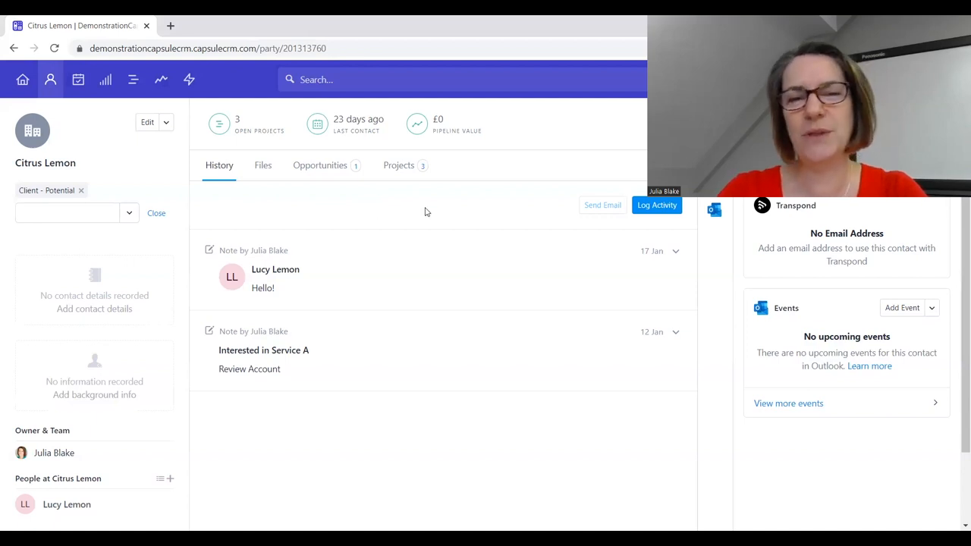